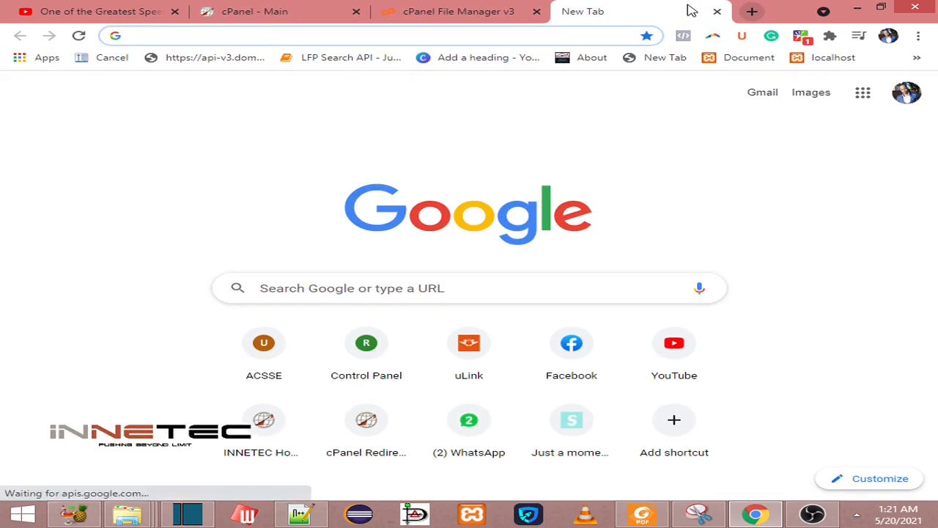
- Load innetec.co.za/wp-admin/ and enter 'admin' as the login username
type("innetec.co.za")
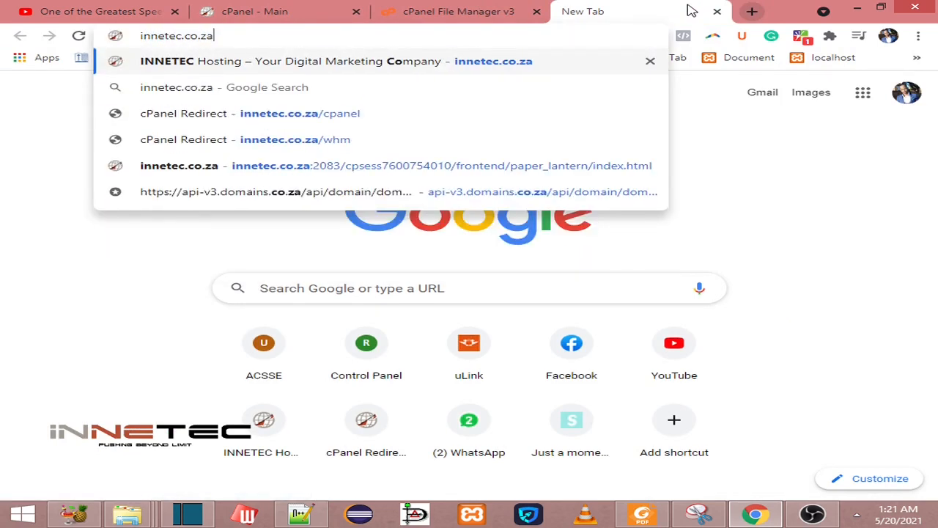
type("/")
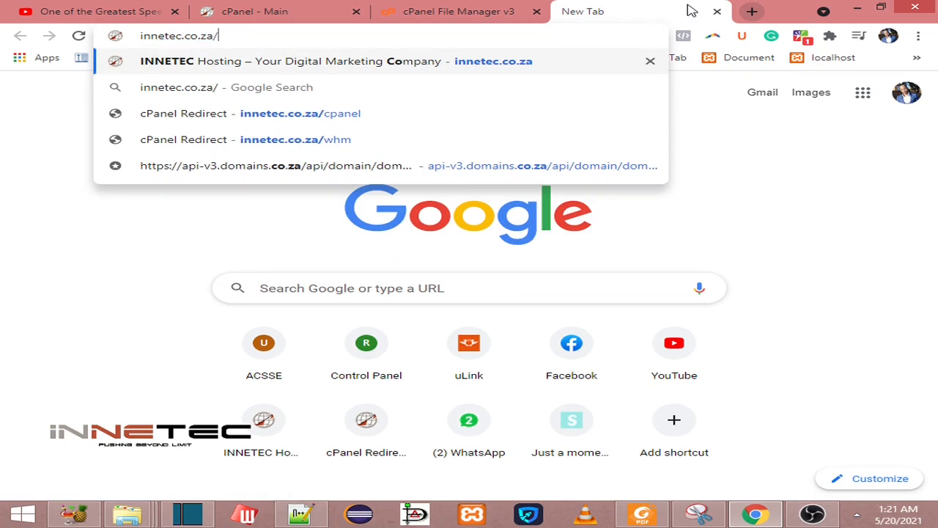
type("wp-admin/")
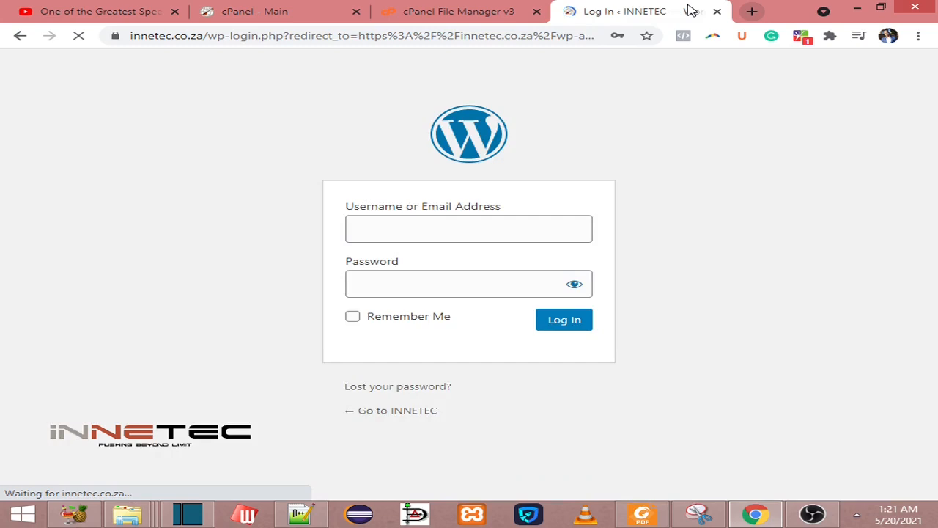
type("admin")
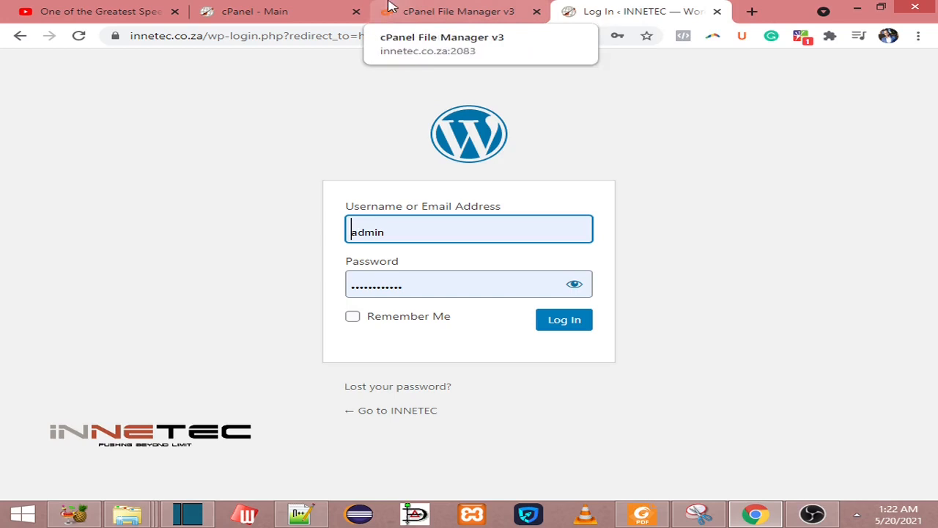
left_click(271, 13)
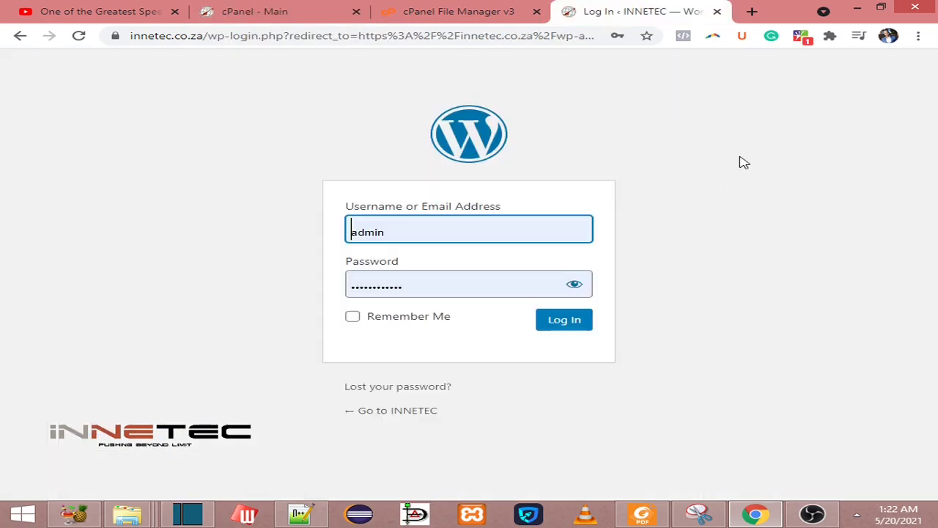
mouse_move(479, 113)
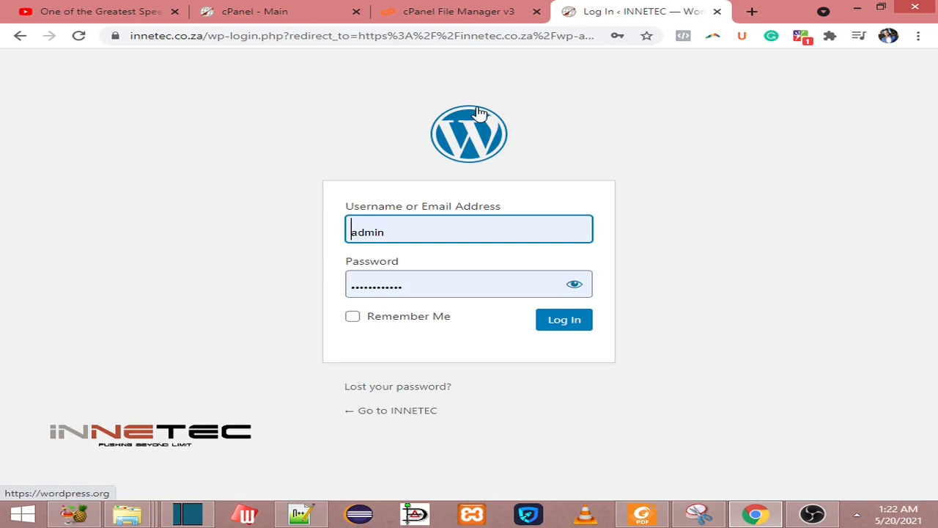
mouse_move(478, 108)
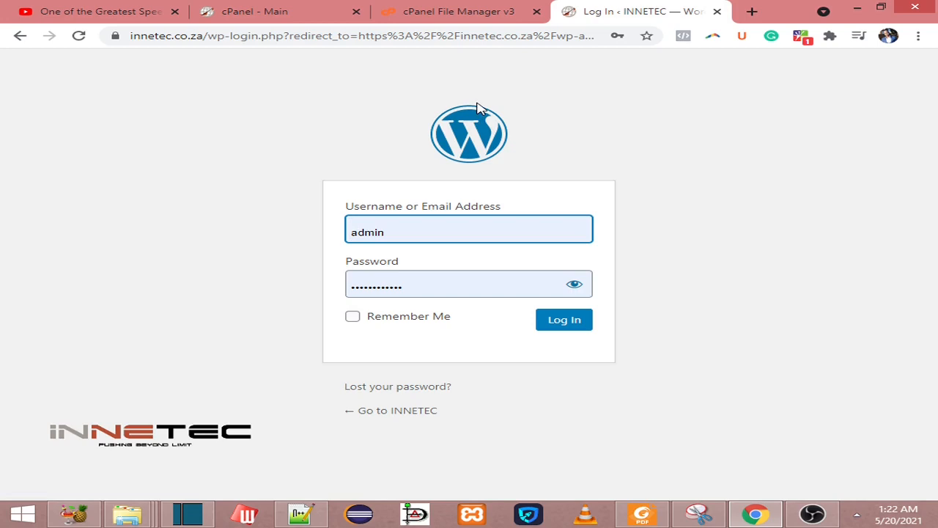
mouse_move(503, 108)
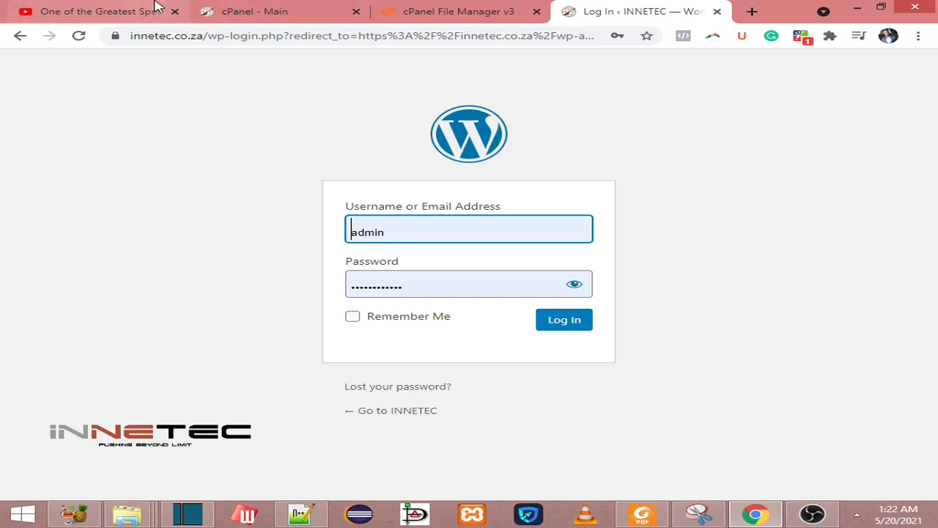
- Return to the cPanel Main tab and scroll down to the SOFTWARE section
left_click(279, 11)
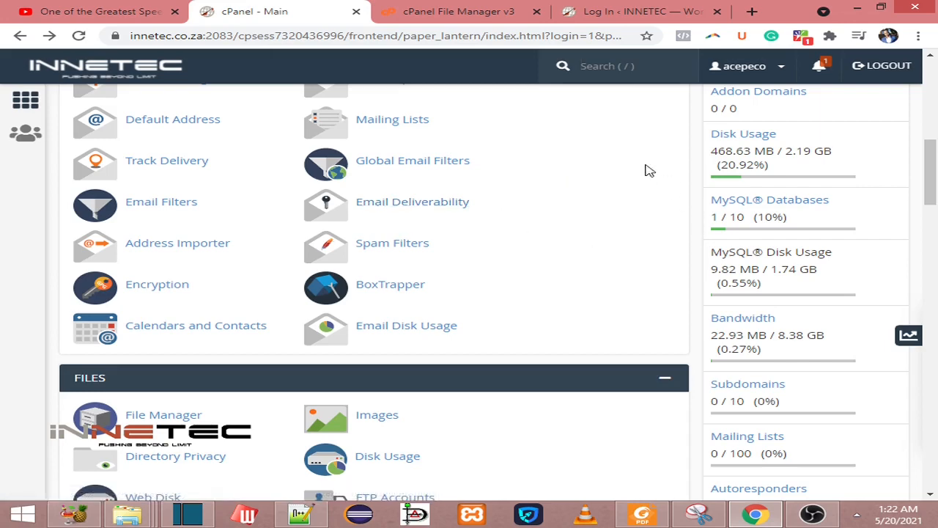
mouse_move(276, 235)
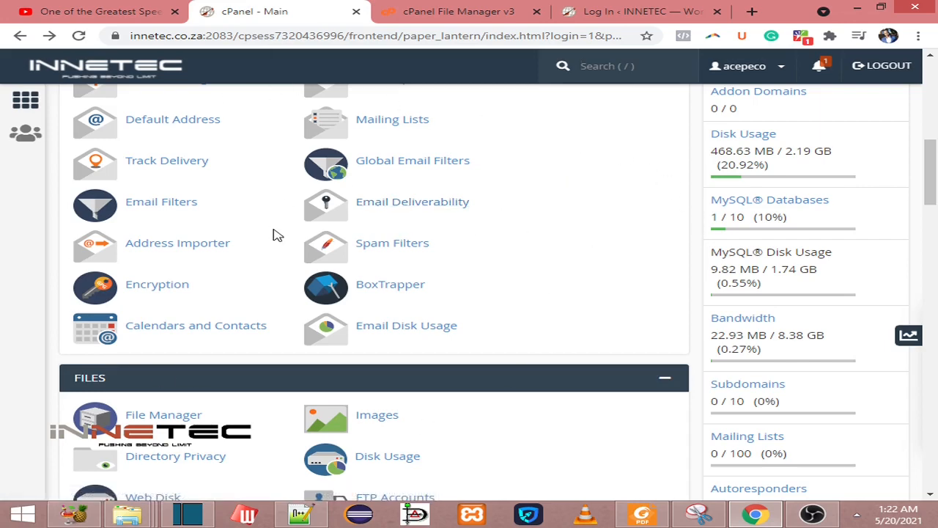
scroll("down", 3)
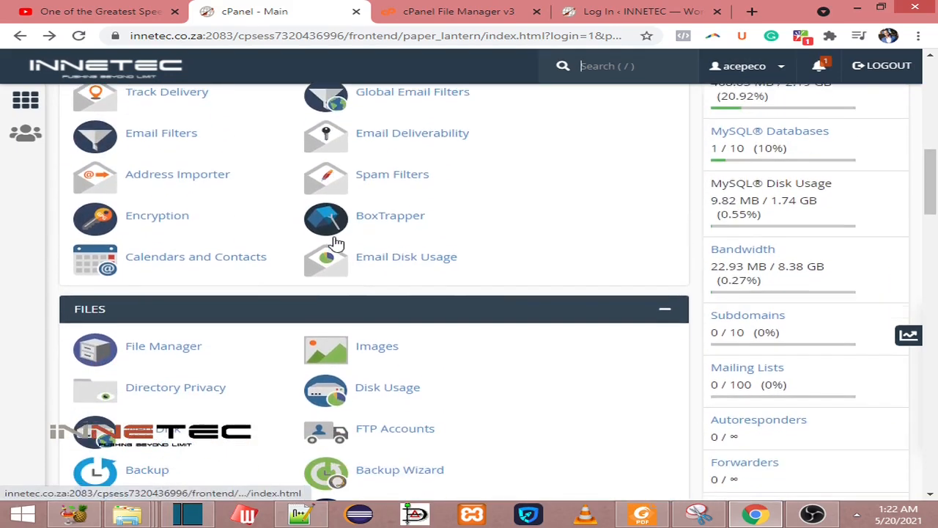
scroll("down", 3)
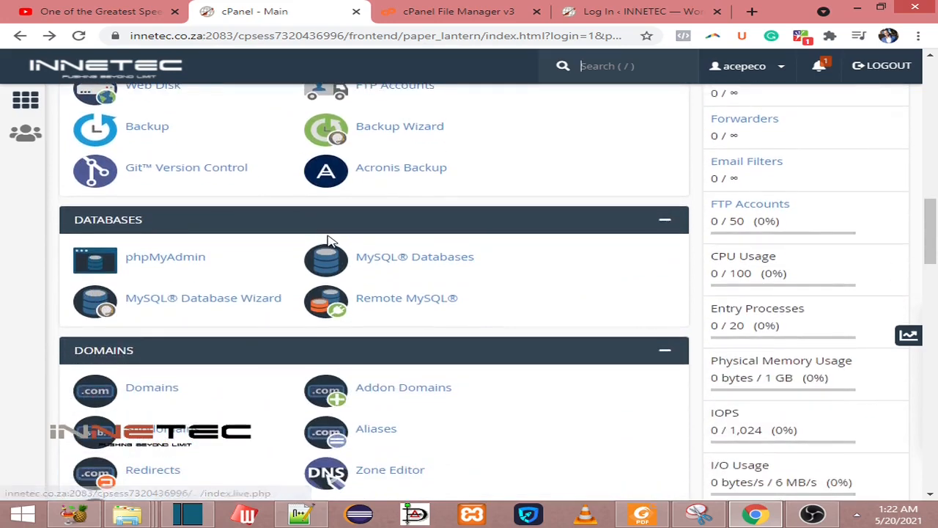
scroll("down", 3)
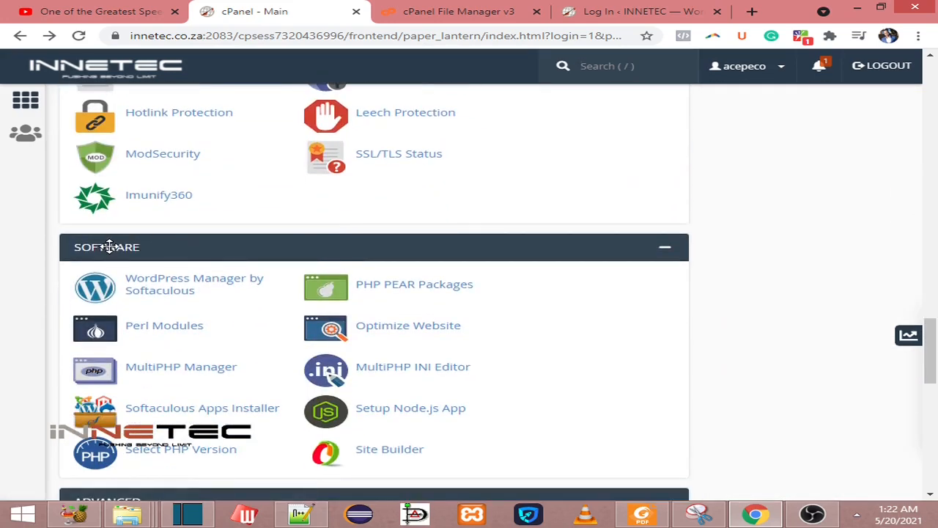
mouse_move(161, 295)
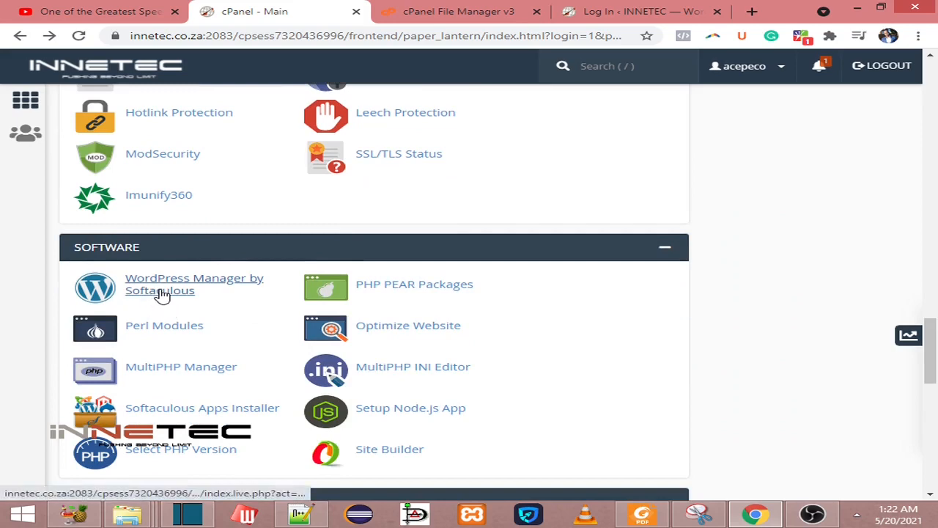
mouse_move(187, 297)
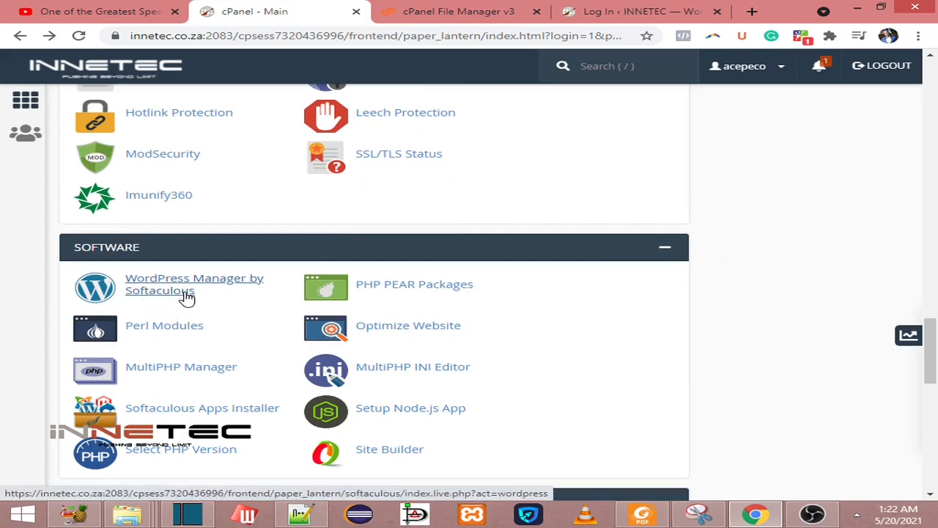
- Open WordPress Manager by Softaculous from cPanel's SOFTWARE section
left_click(193, 284)
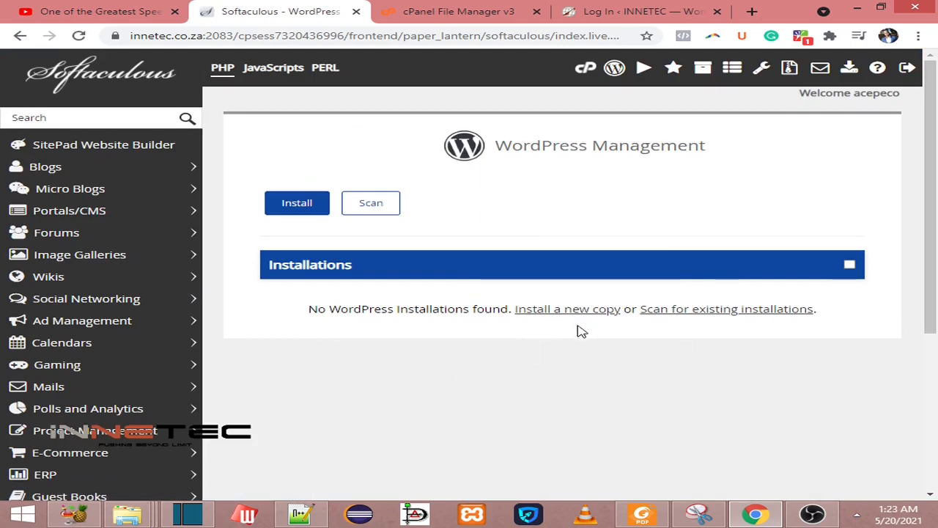
mouse_move(657, 387)
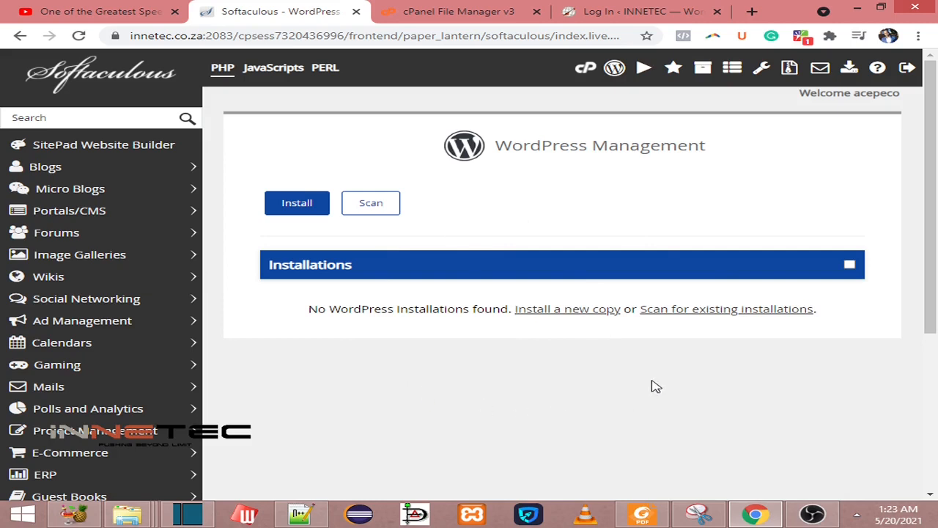
mouse_move(683, 324)
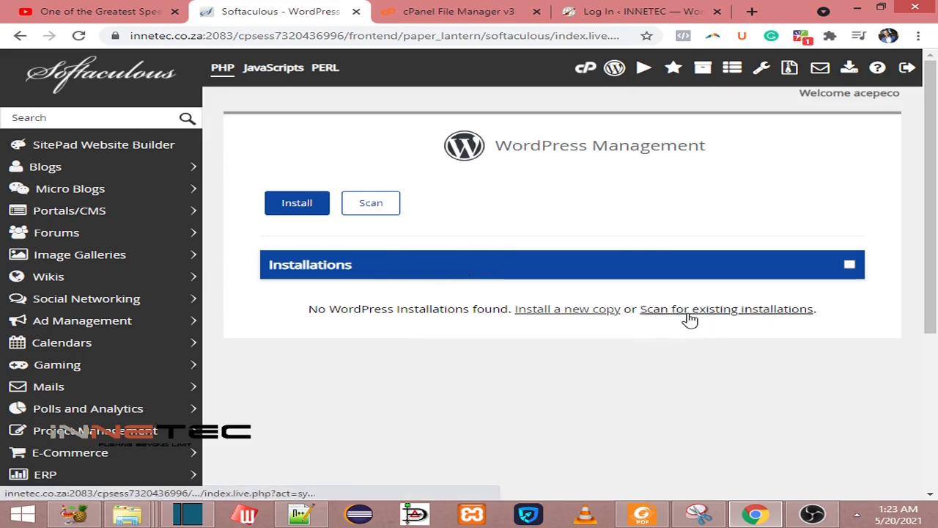
mouse_move(705, 314)
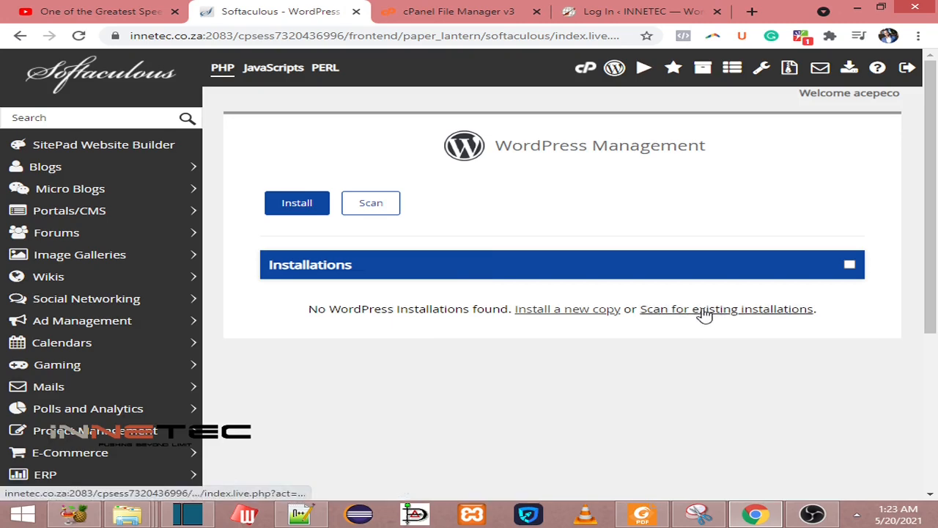
- Scan manual installations to import the acepe.co.za WordPress site, reviewing the success message
left_click(739, 309)
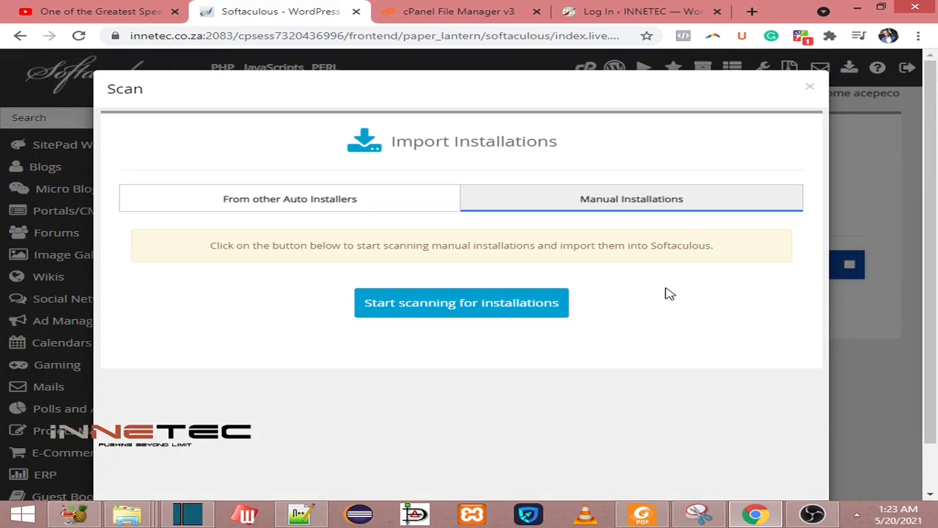
mouse_move(406, 317)
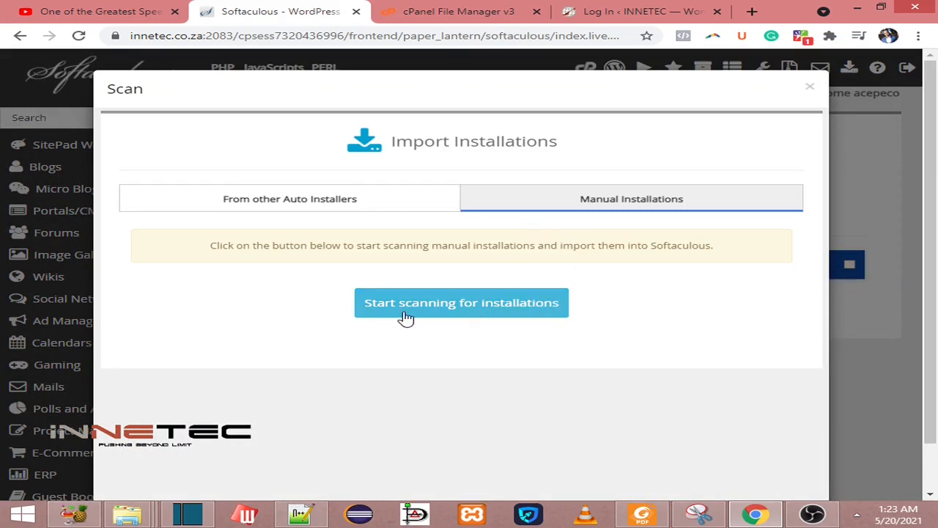
mouse_move(429, 313)
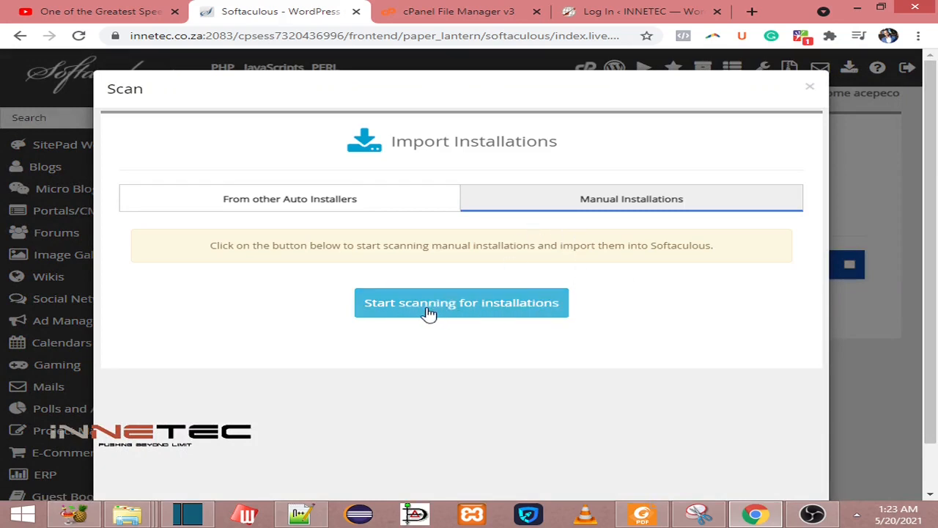
left_click(461, 303)
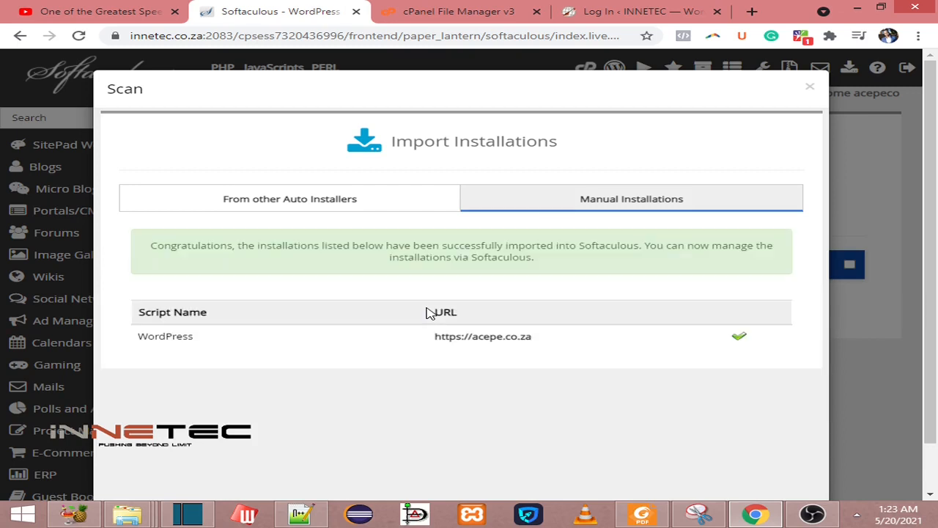
mouse_move(608, 372)
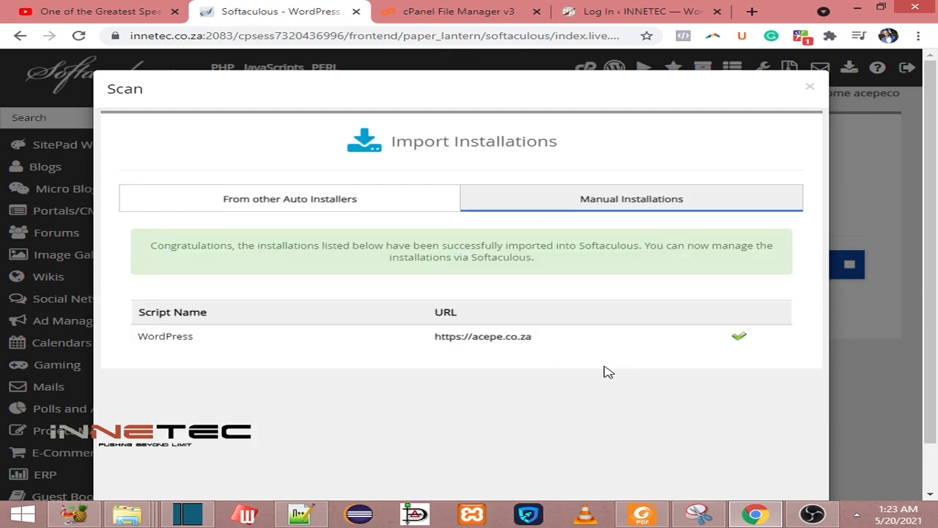
mouse_move(315, 346)
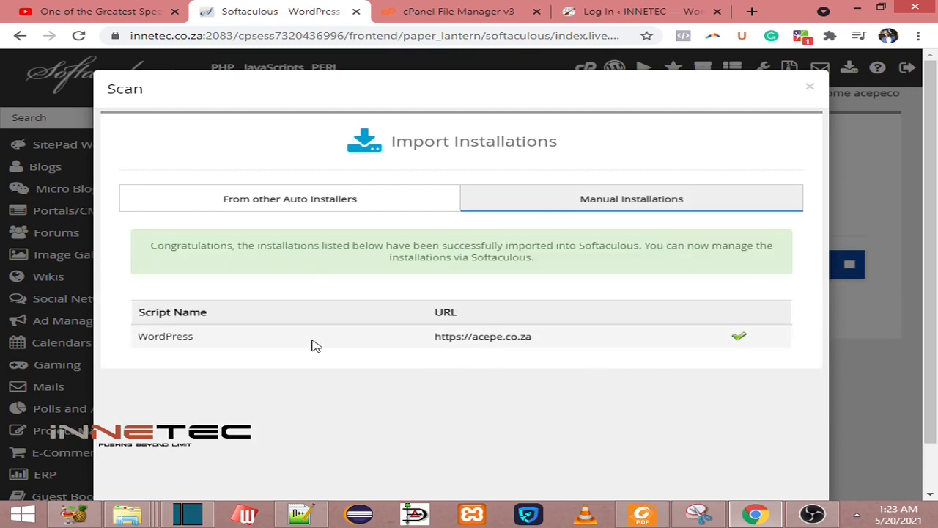
mouse_move(525, 286)
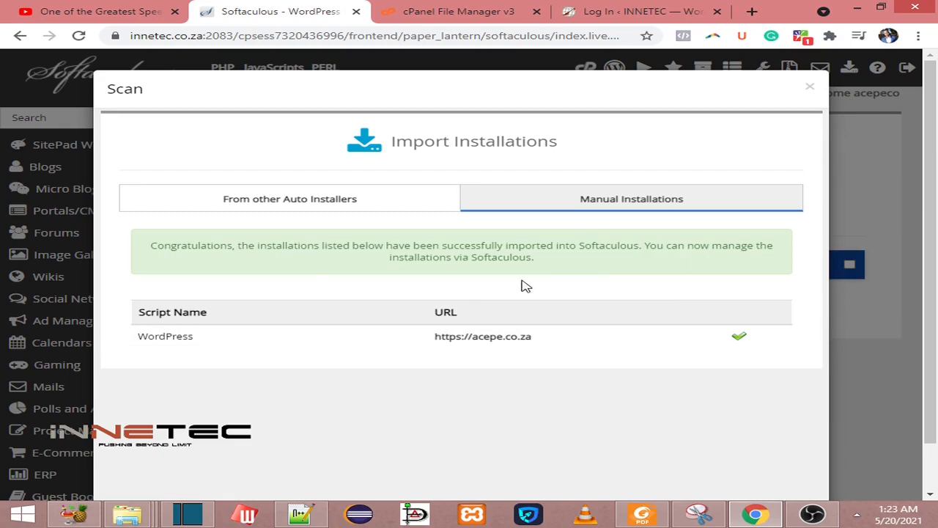
double_click(191, 245)
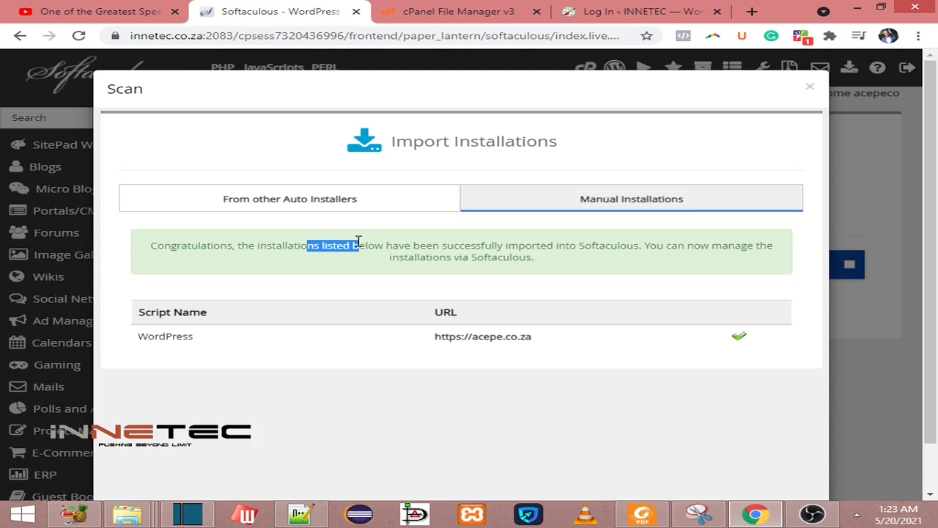
left_click_drag(357, 245, 594, 253)
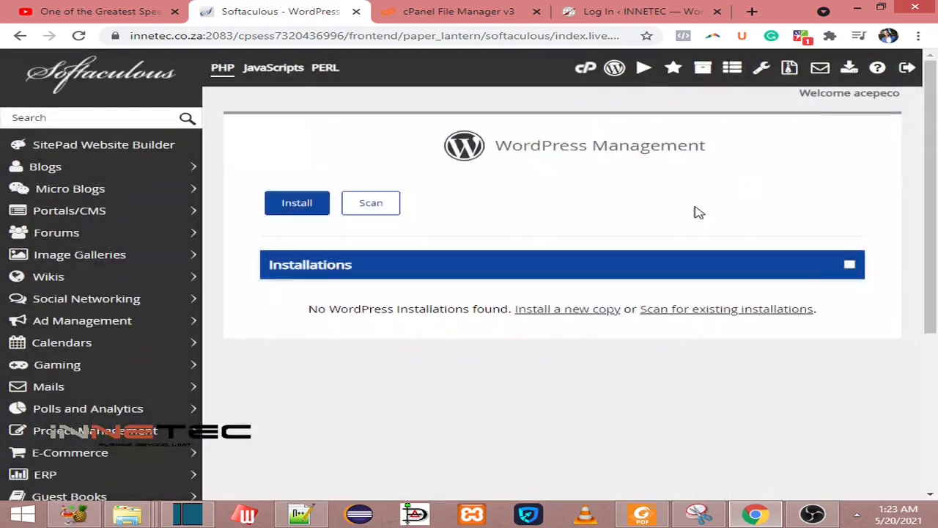
- Reload WordPress Management to list the imported Acepe Office Supplies site
left_click(79, 35)
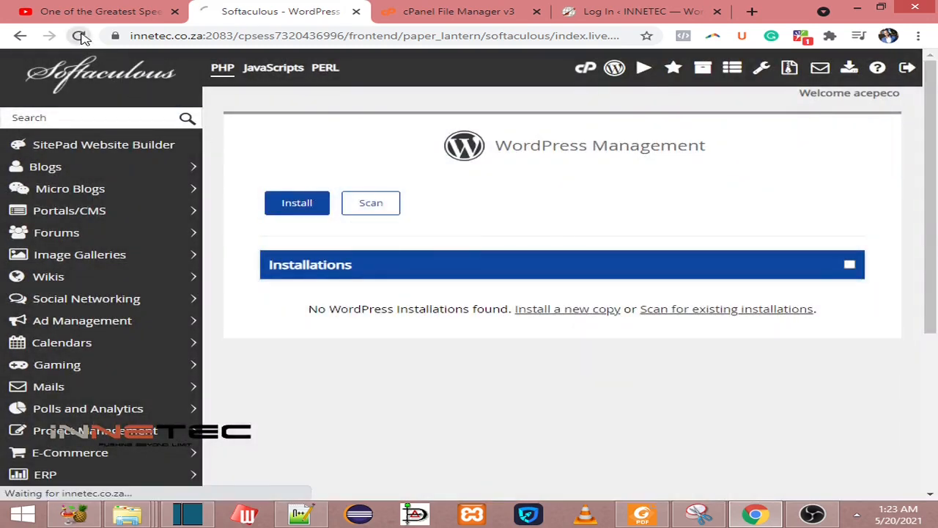
left_click(75, 37)
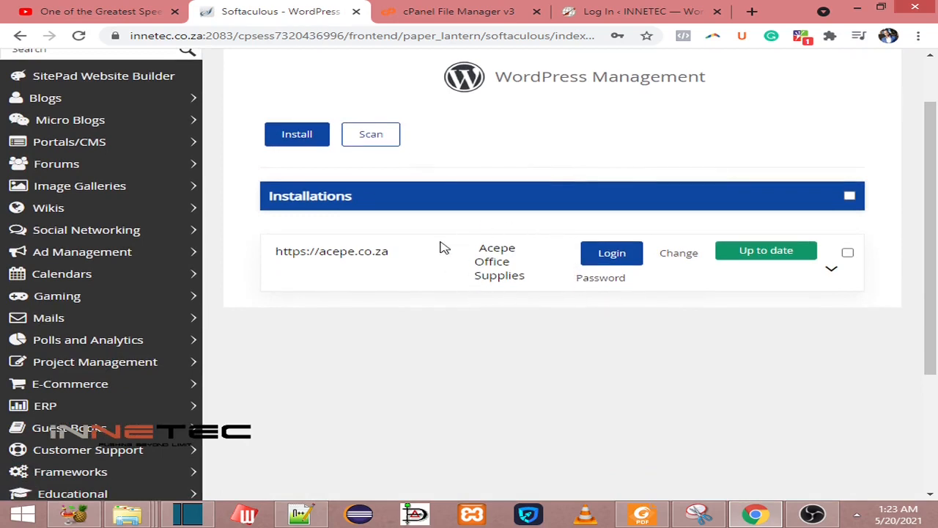
double_click(331, 251)
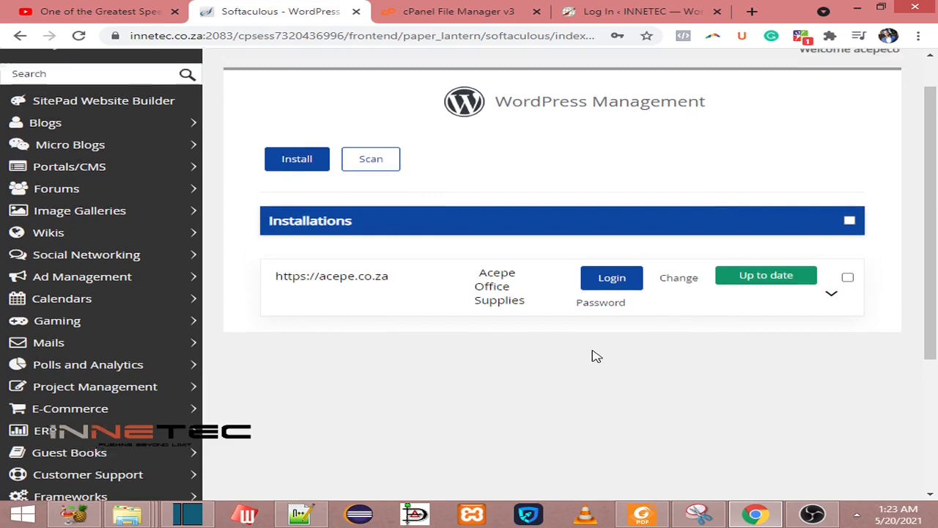
mouse_move(611, 321)
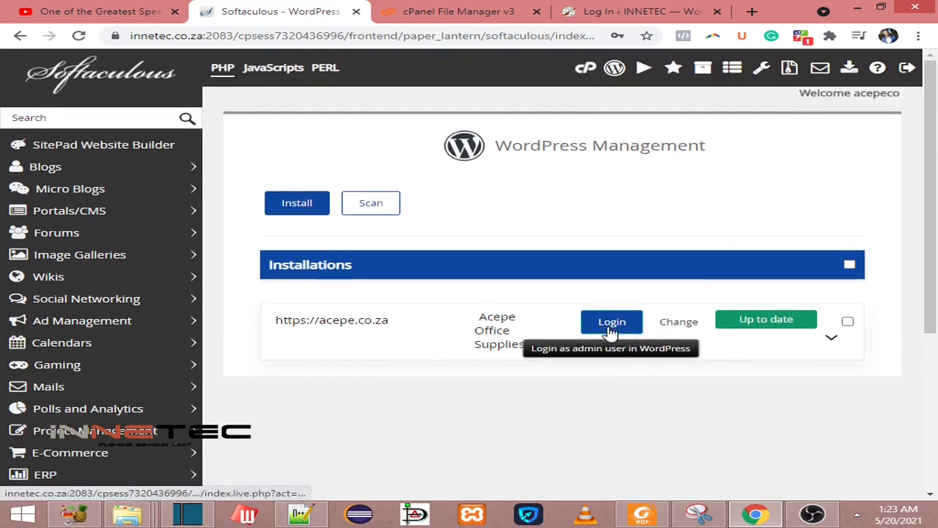
- Log into the acepe.co.za dashboard passwordless, then return to the Softaculous tab
left_click(611, 321)
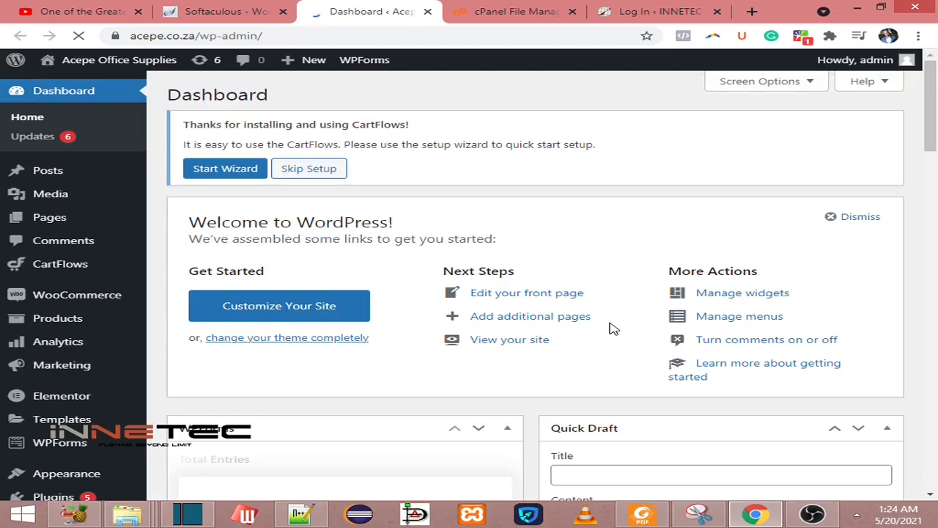
scroll("down", 3)
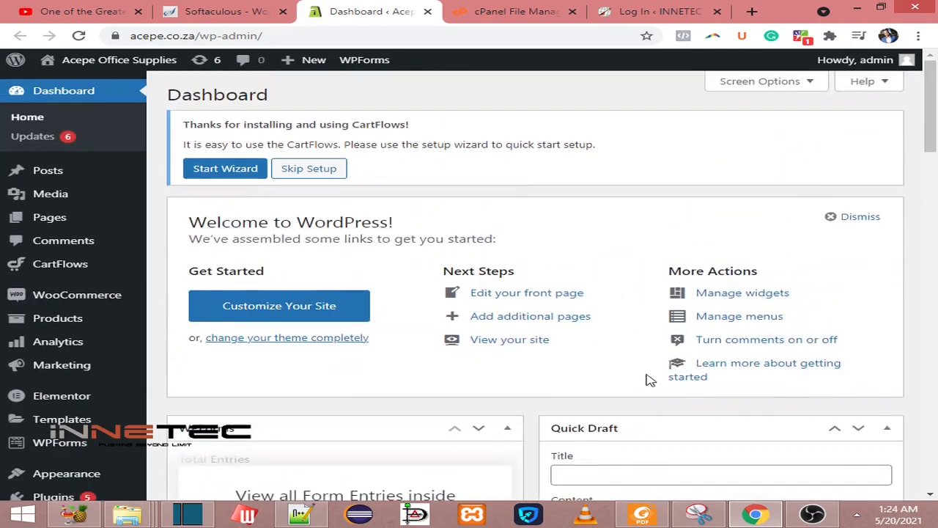
mouse_move(387, 477)
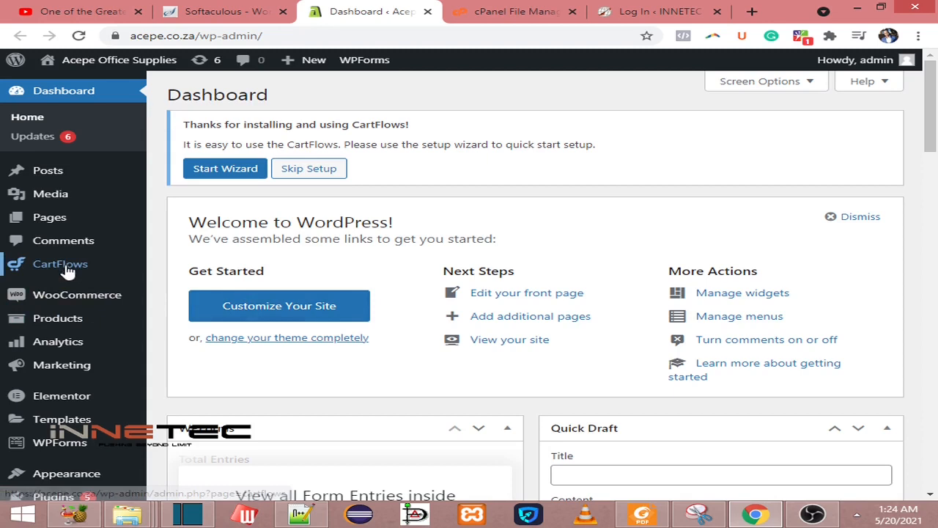
mouse_move(77, 295)
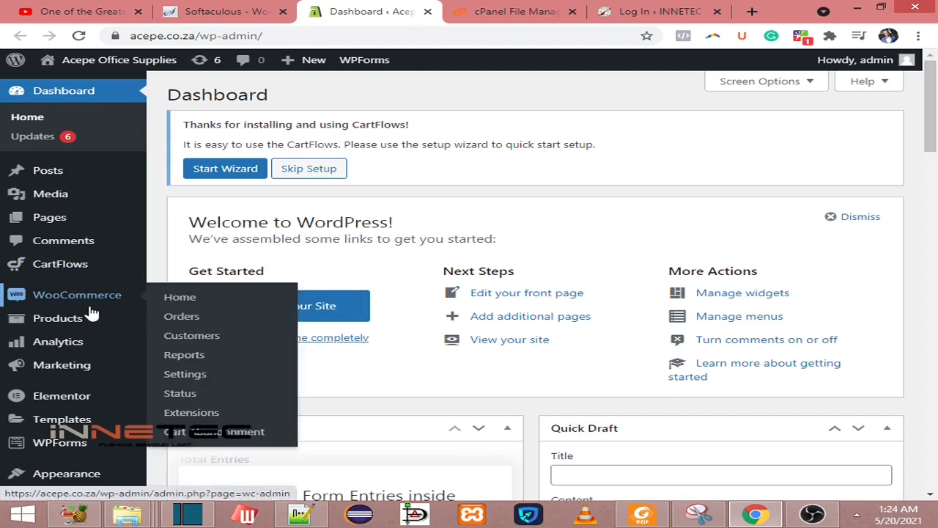
mouse_move(204, 119)
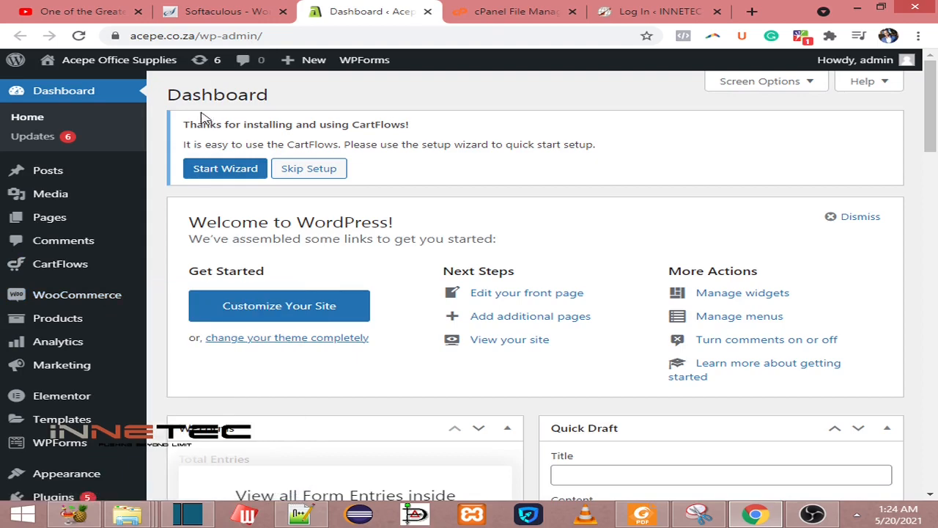
left_click(213, 12)
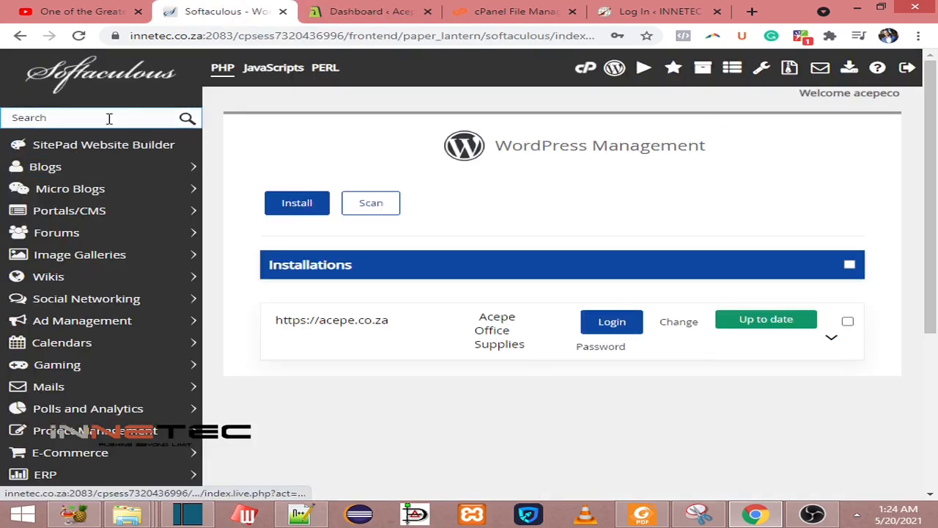